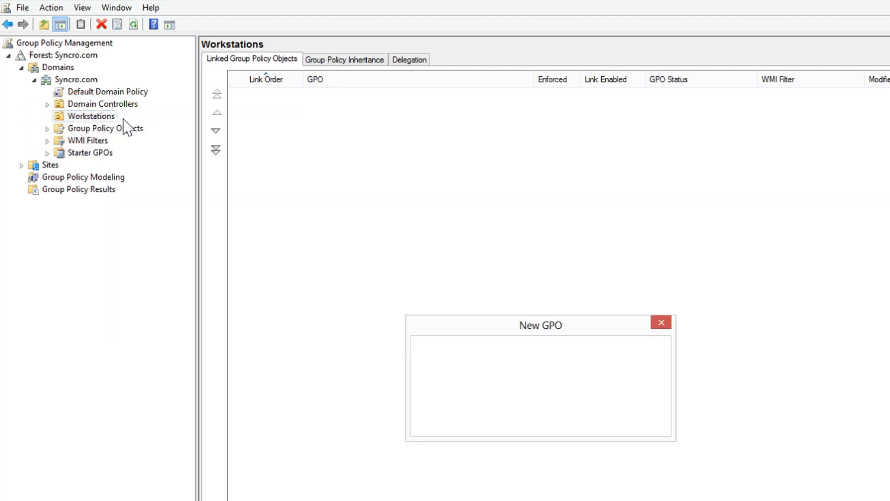
# Step: Name the new GPO 'Syncro', confirm it, and select its link under Workstations
pyautogui.write('S')
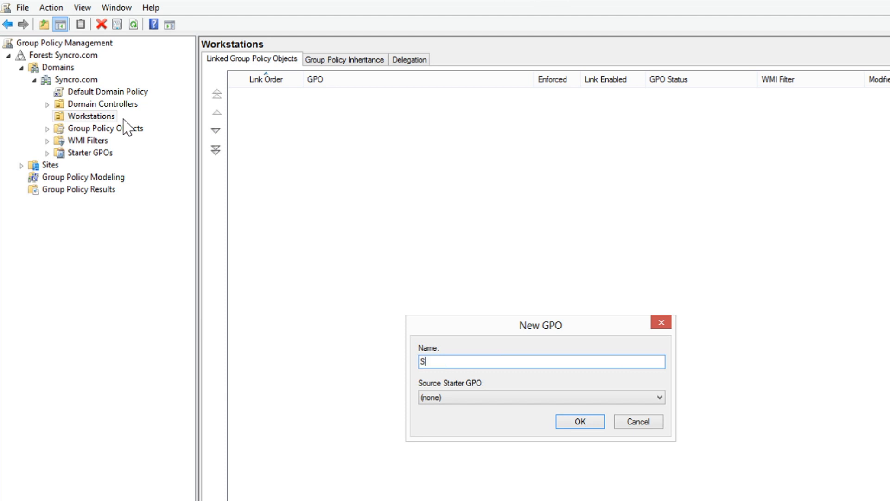
pyautogui.write('yncro')
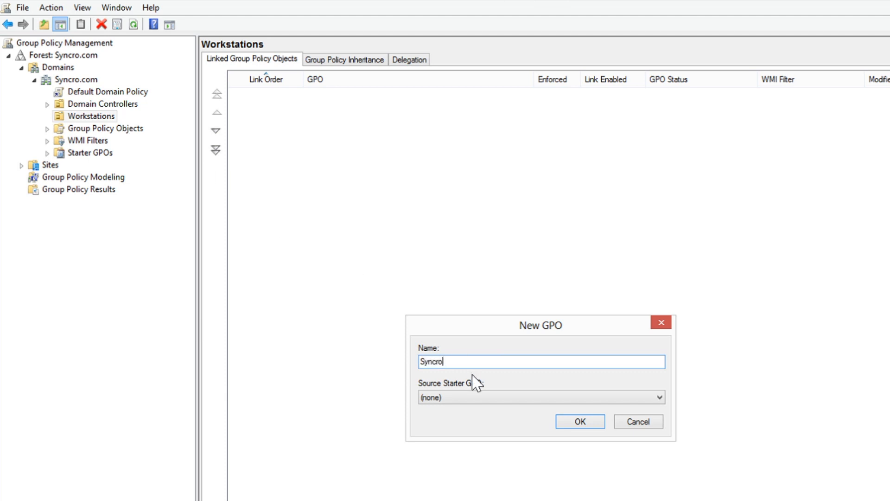
pyautogui.click(579, 421)
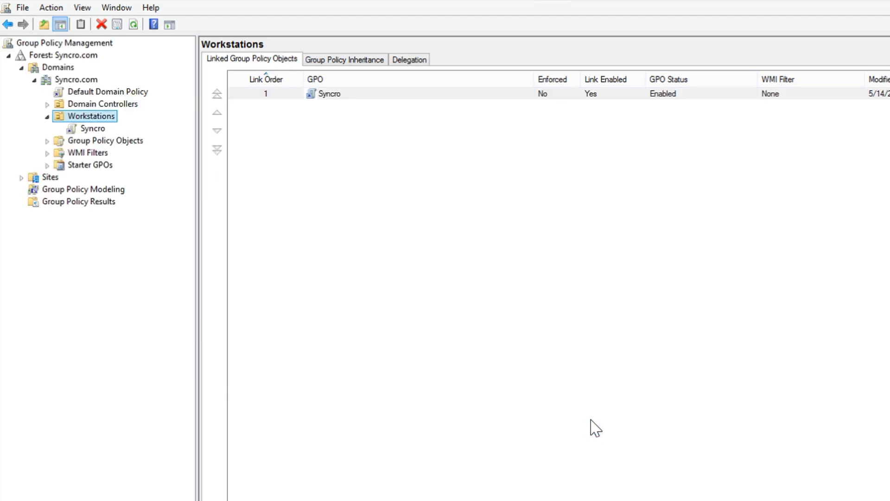
pyautogui.click(92, 128)
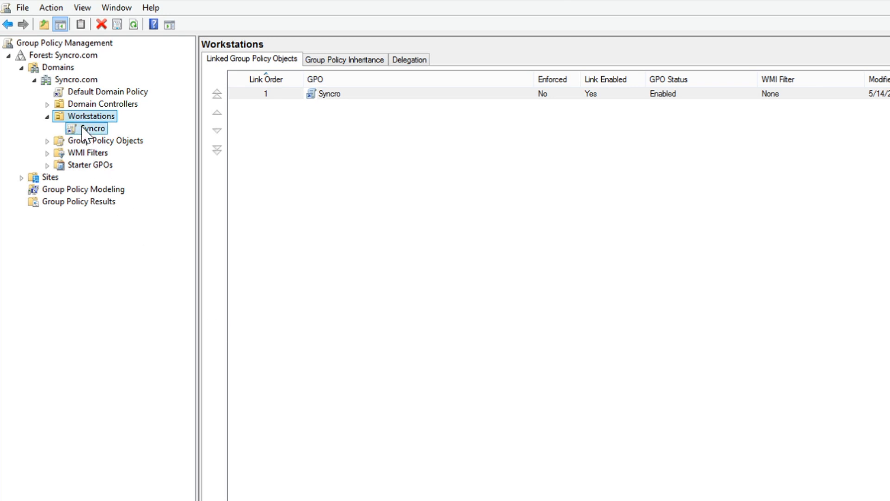
# Step: Add SyncroInstaller.msi from the Server2012 Installers share as an Assigned software installation package
pyautogui.doubleClick(94, 128)
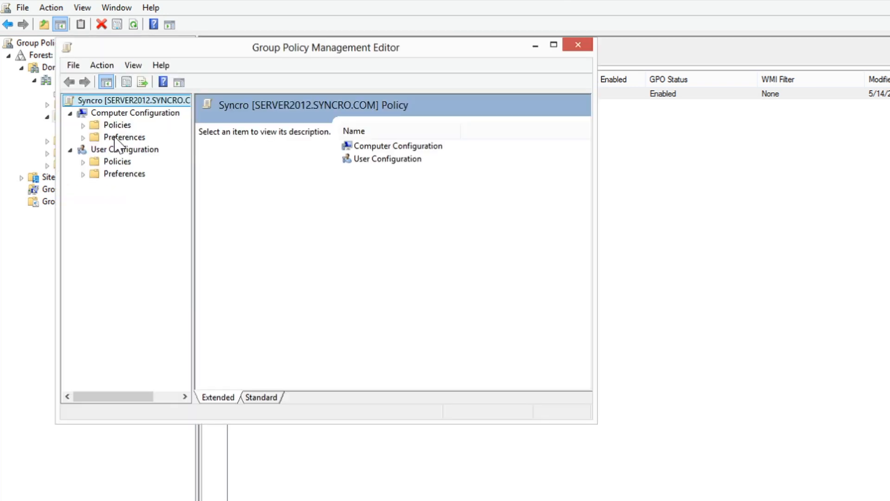
pyautogui.click(82, 124)
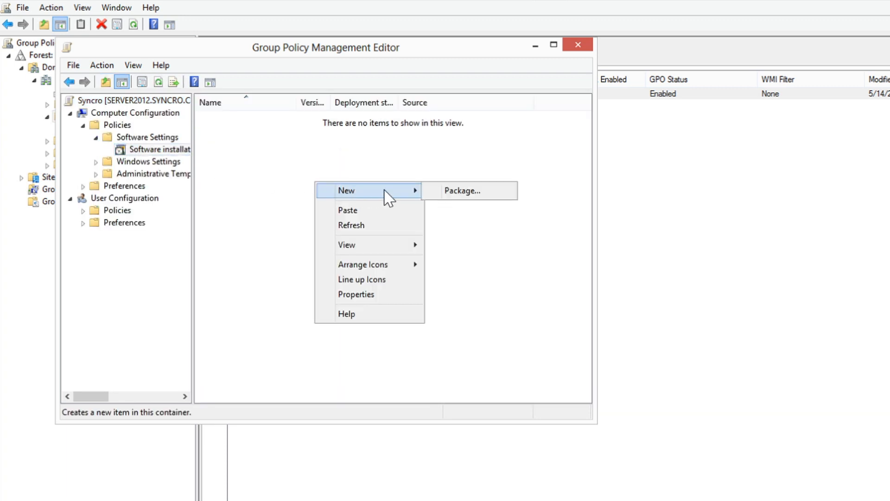
pyautogui.click(462, 190)
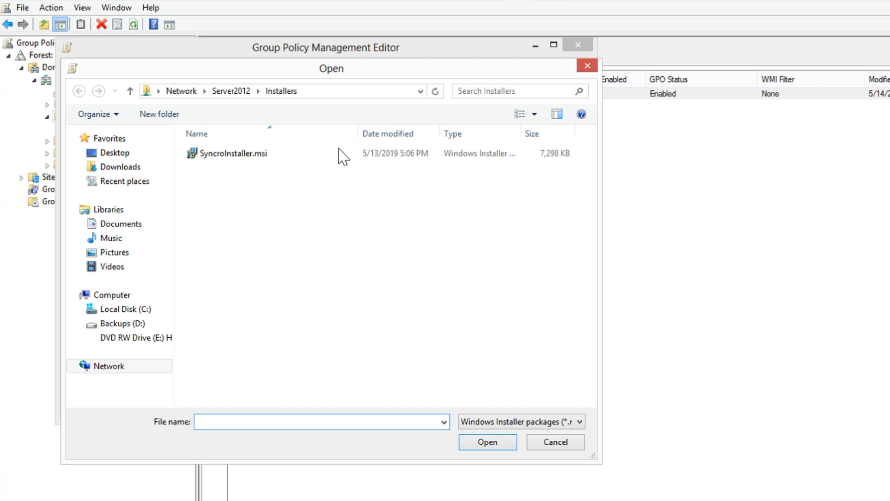
pyautogui.click(313, 90)
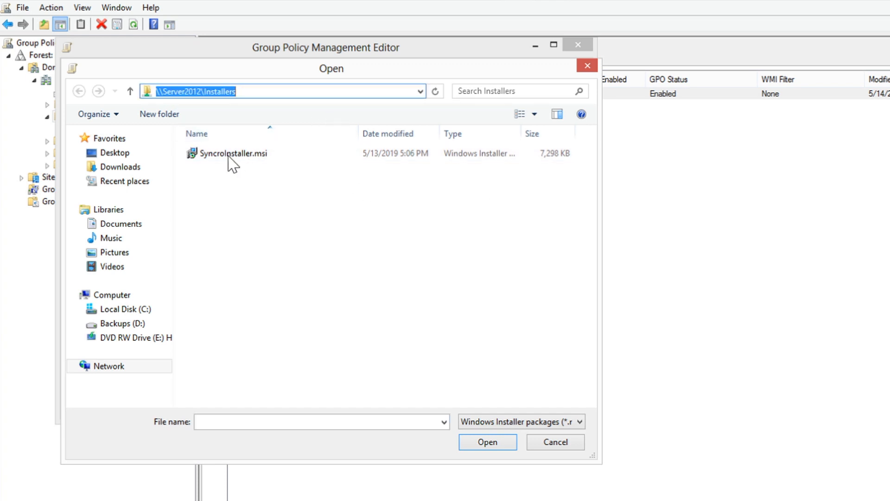
pyautogui.click(487, 441)
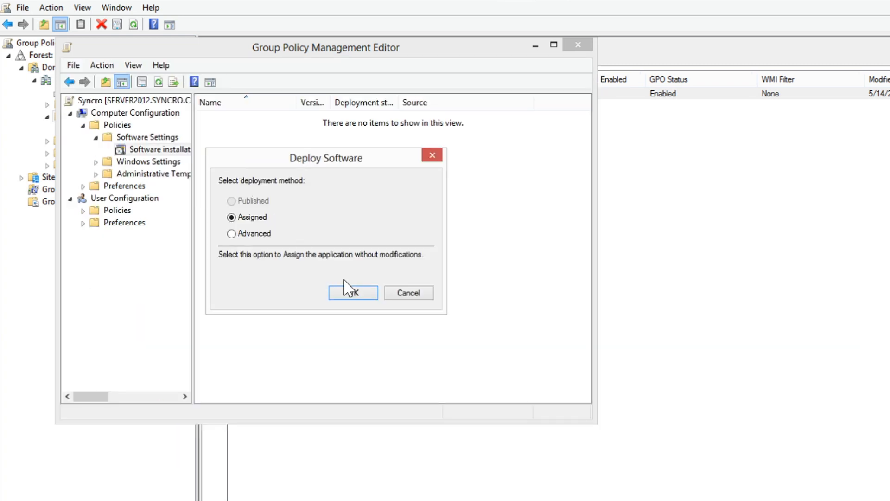
pyautogui.click(353, 292)
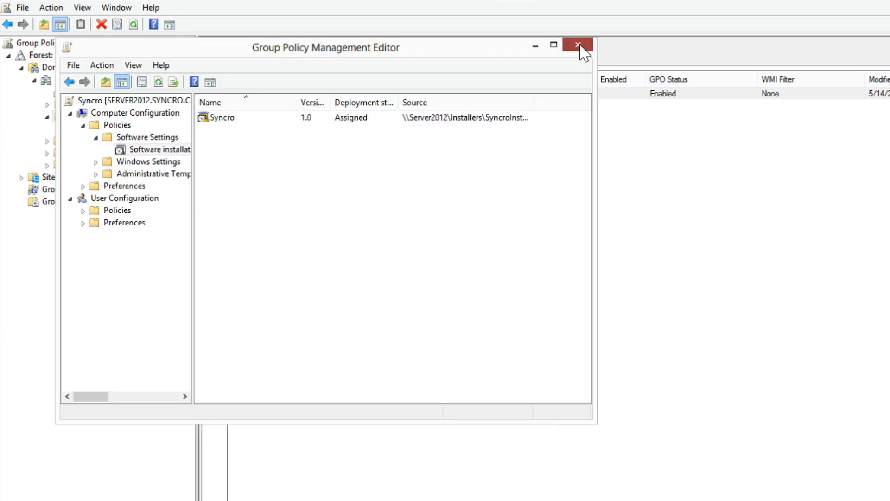
# Step: Leave the editor and set the Syncro link on Workstations to Enforced
pyautogui.click(578, 44)
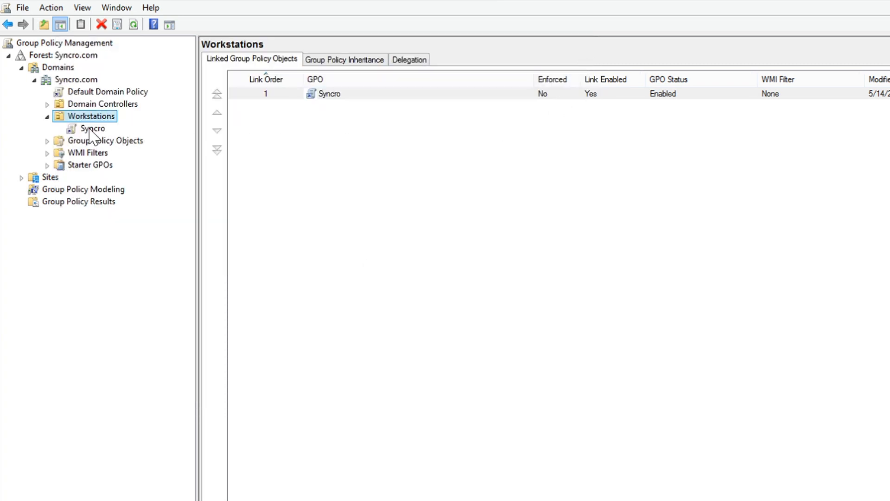
pyautogui.rightClick(92, 128)
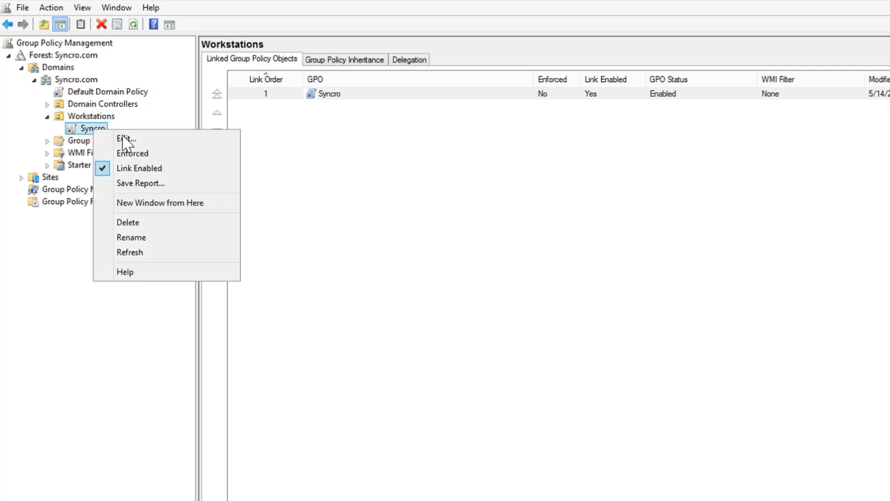
pyautogui.click(132, 153)
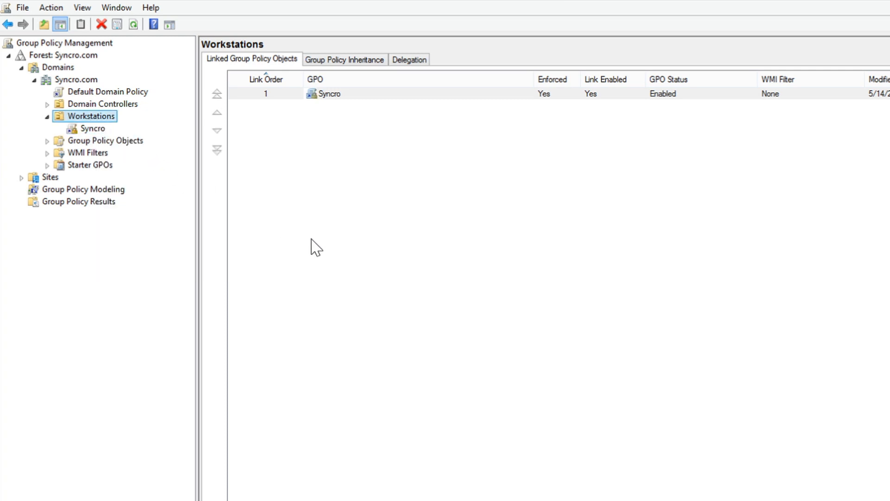